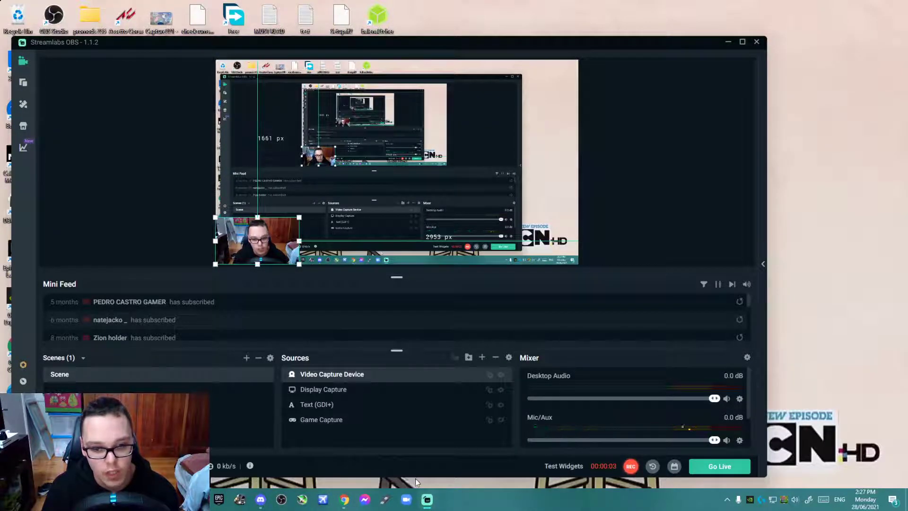
mouse_move(345, 500)
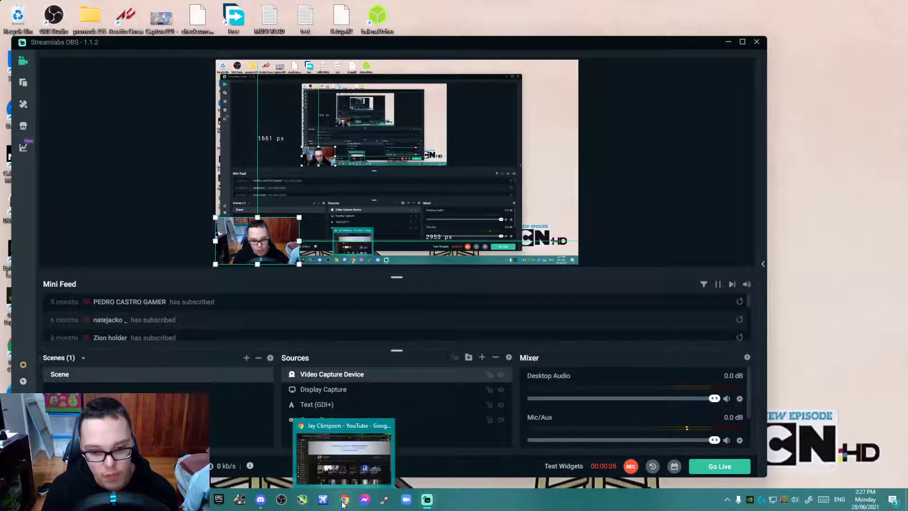
Step: Show Jay Climpson's YouTube channel page as a shout-out, then return to Streamlabs OBS
left_click(344, 500)
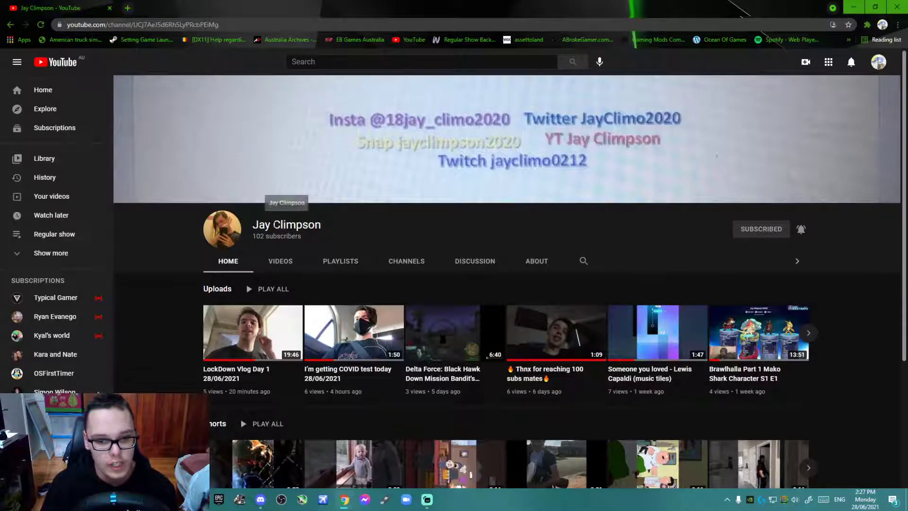
mouse_move(261, 244)
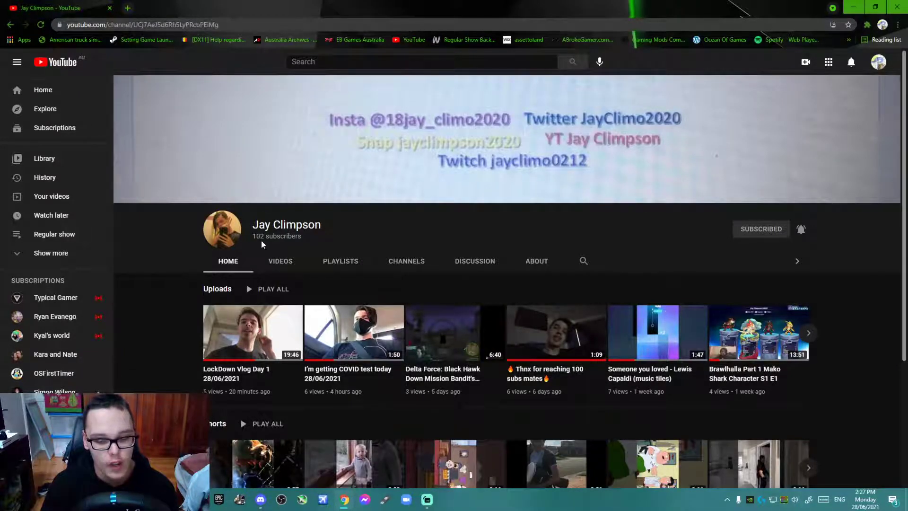
mouse_move(385, 277)
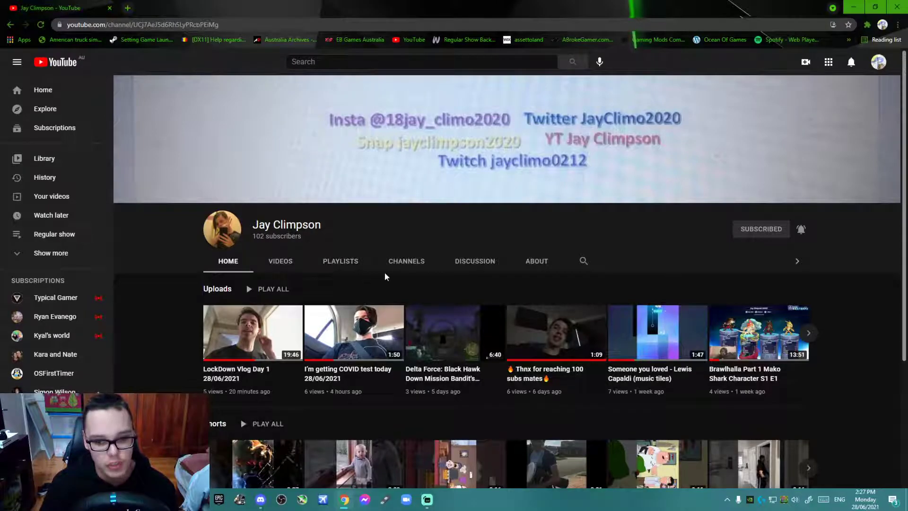
mouse_move(388, 133)
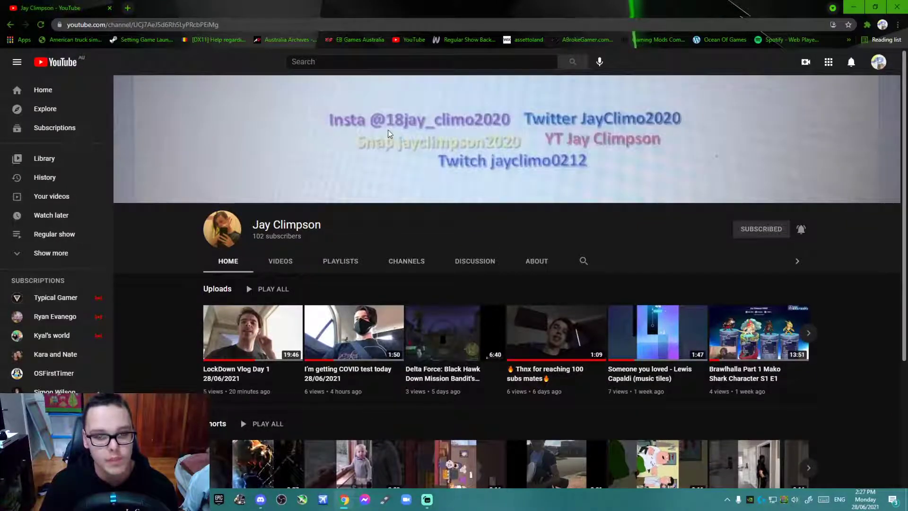
mouse_move(199, 233)
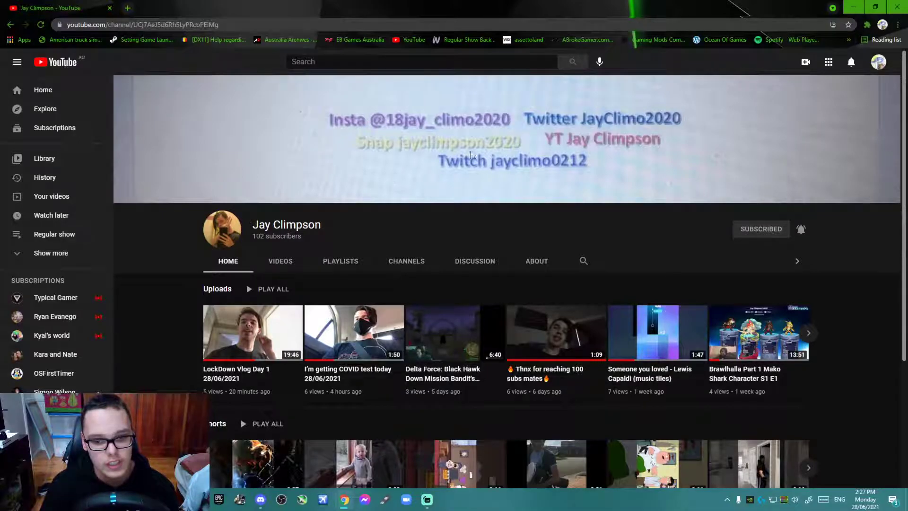
mouse_move(452, 235)
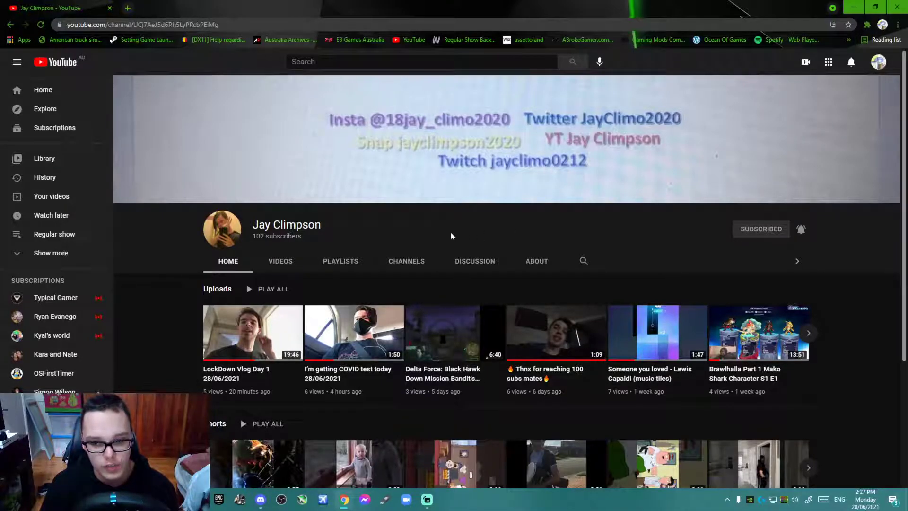
mouse_move(330, 232)
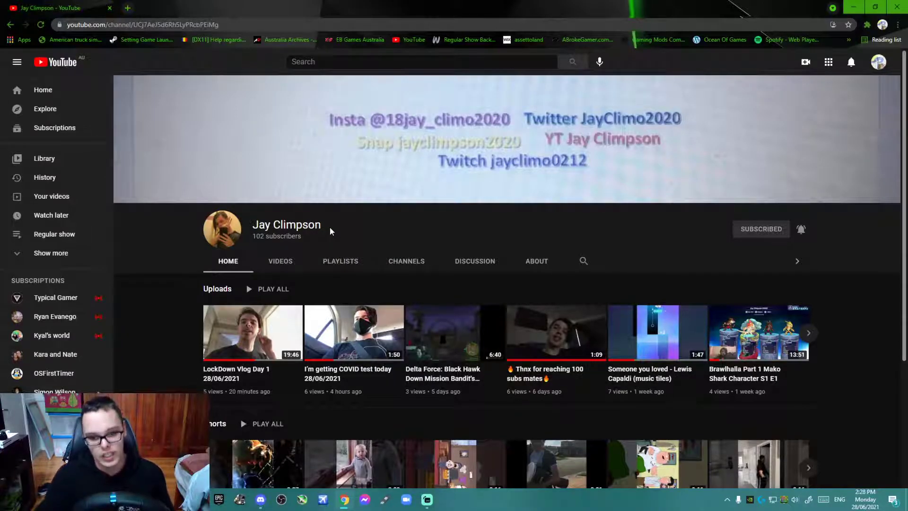
mouse_move(277, 251)
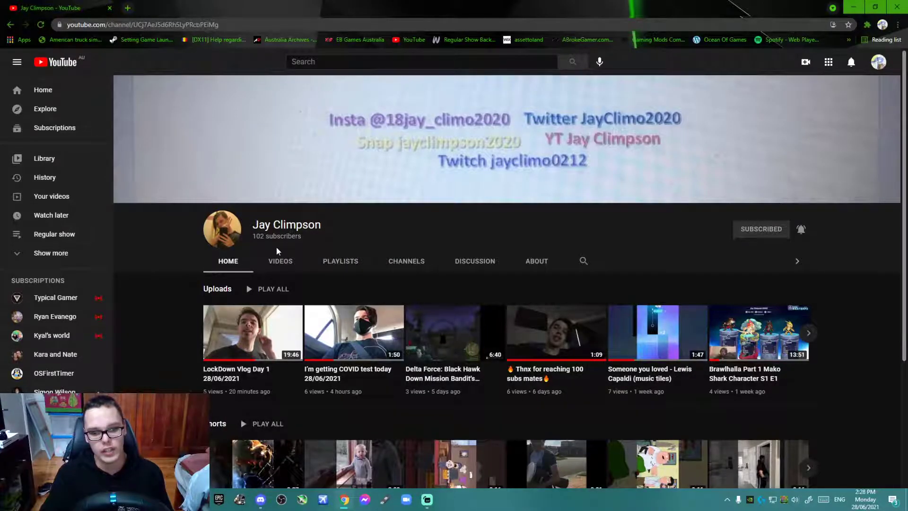
mouse_move(278, 261)
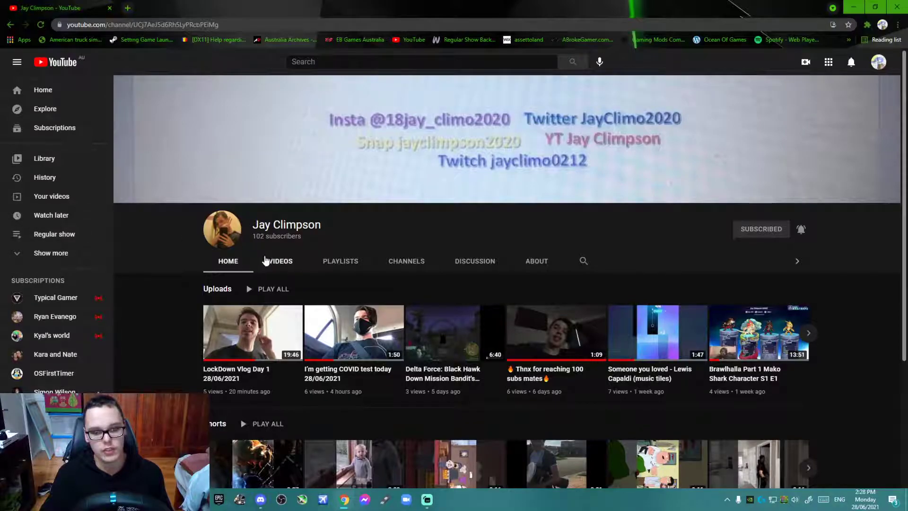
mouse_move(275, 250)
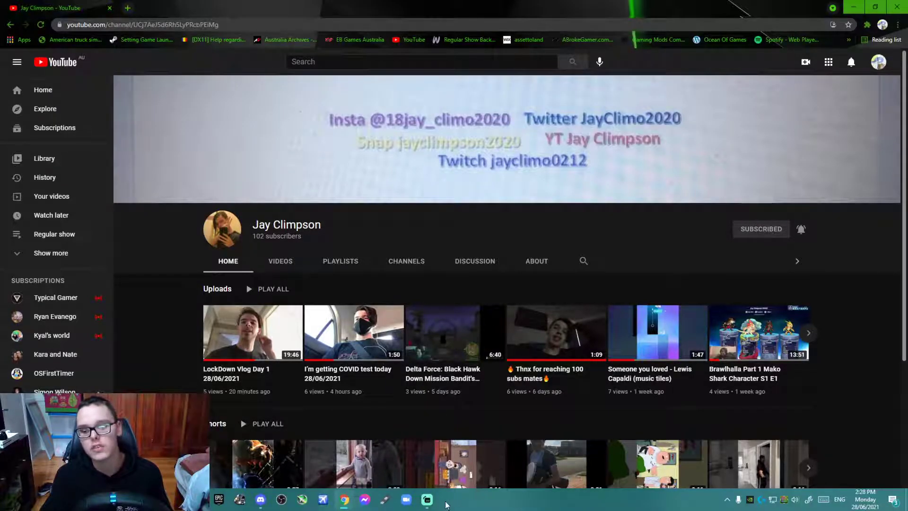
left_click(427, 500)
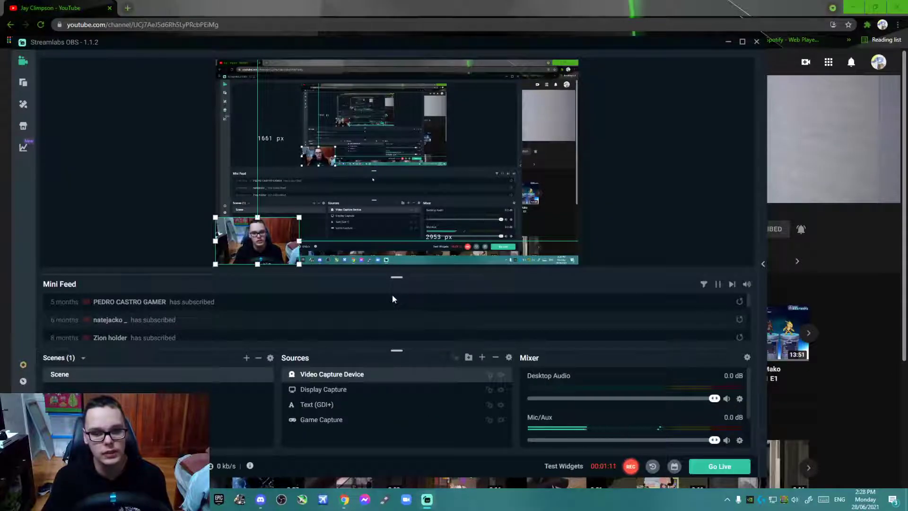